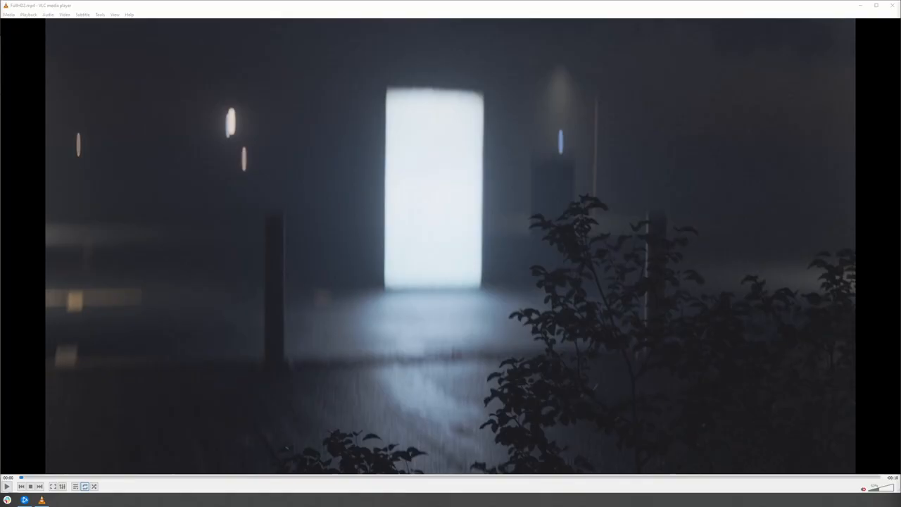
Step: Play the handheld FullHD2.mp4 clip in VLC
{"action": "left_click", "coordinate": [6, 486]}
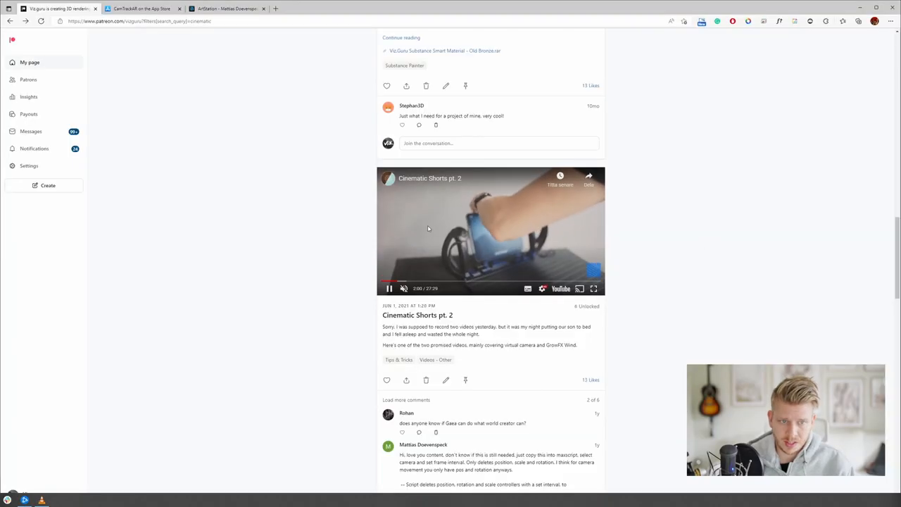
Step: Switch to the App Store tab showing the CamTrackAR app page
{"action": "left_click", "coordinate": [140, 8]}
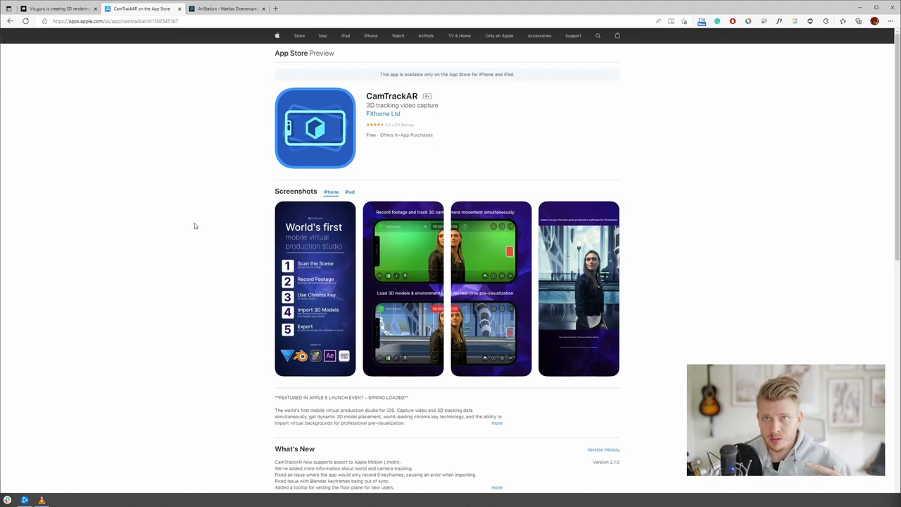
{"action": "mouse_move", "coordinate": [238, 194]}
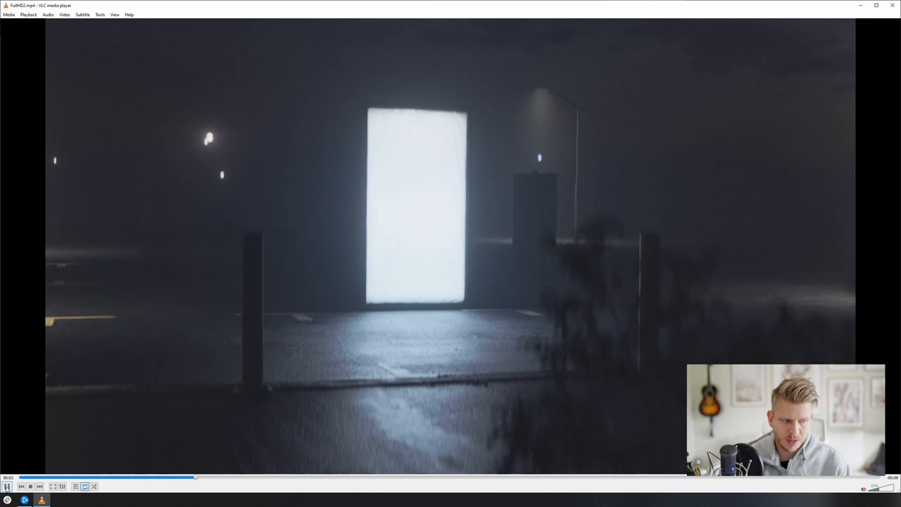
Step: Resume playback of the handheld footage in VLC
{"action": "left_click", "coordinate": [6, 486]}
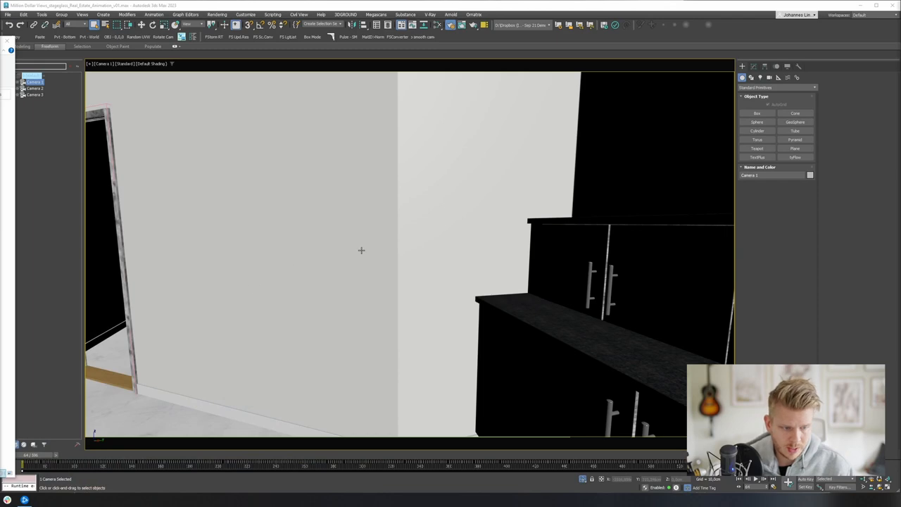
Step: Scrub the time slider through Camera 1's jittery hallway animation
{"action": "left_click_drag", "start_coordinate": [98, 465], "coordinate": [208, 464]}
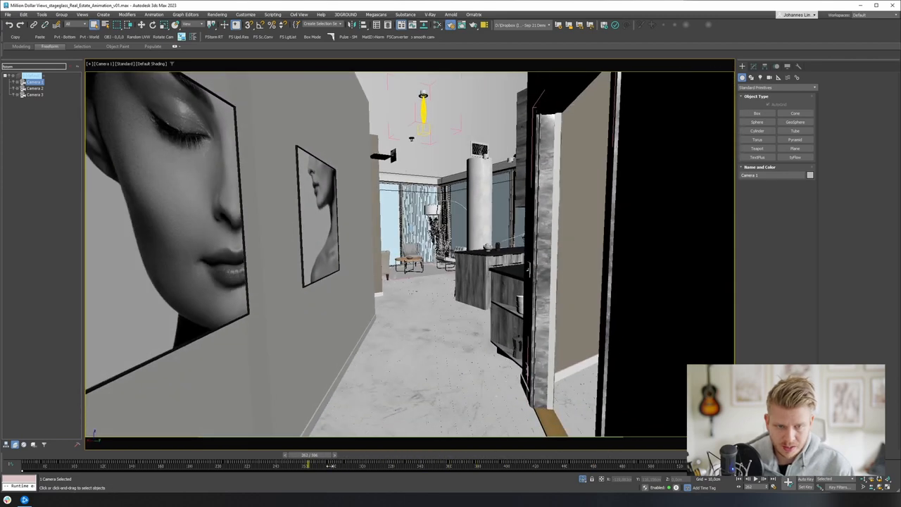
{"action": "left_click", "coordinate": [748, 479]}
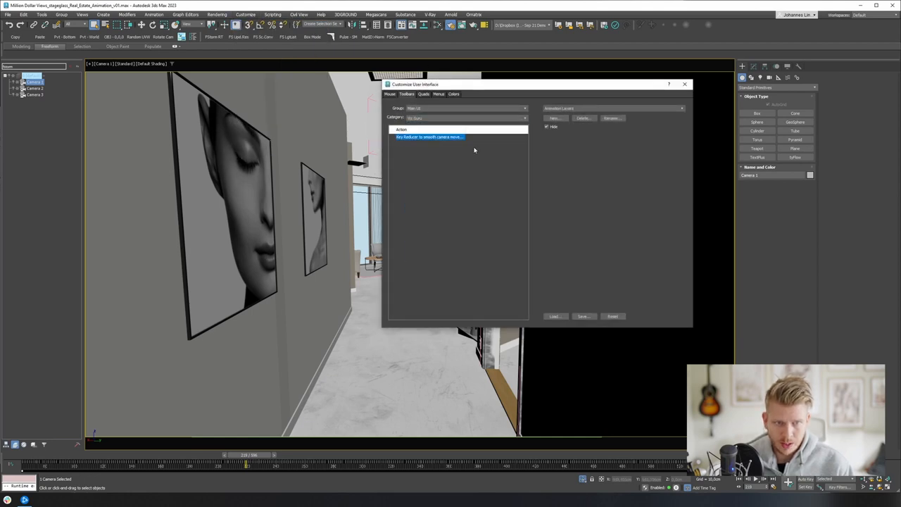
{"action": "mouse_move", "coordinate": [423, 36]}
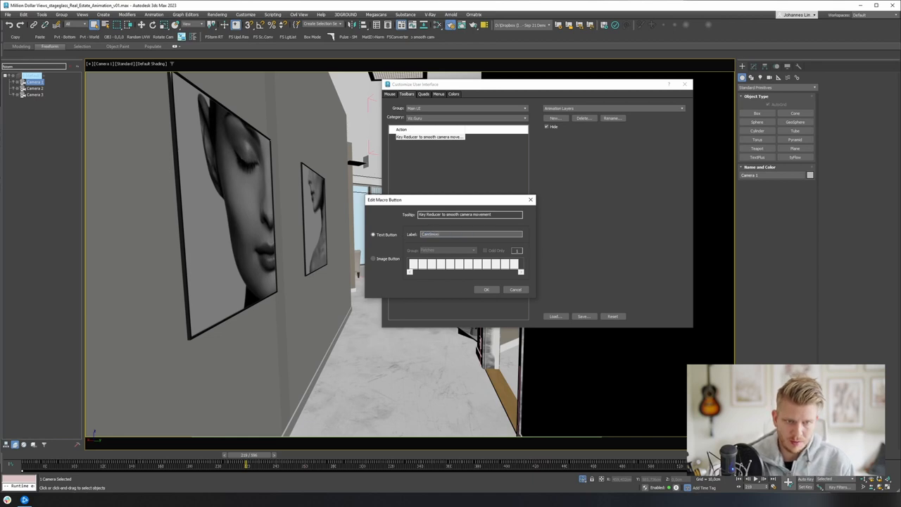
Step: Confirm the CamSmooth label for the Key Reducer toolbar button
{"action": "left_click", "coordinate": [486, 289]}
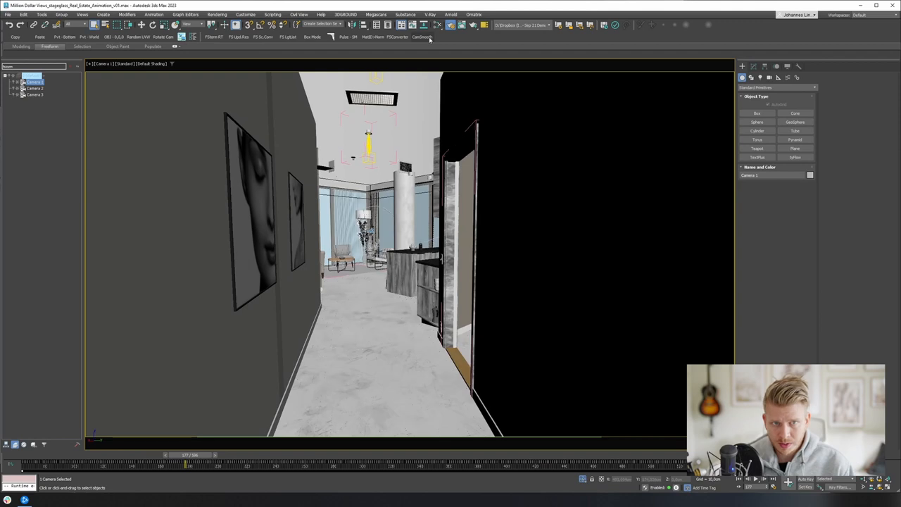
{"action": "mouse_move", "coordinate": [421, 37]}
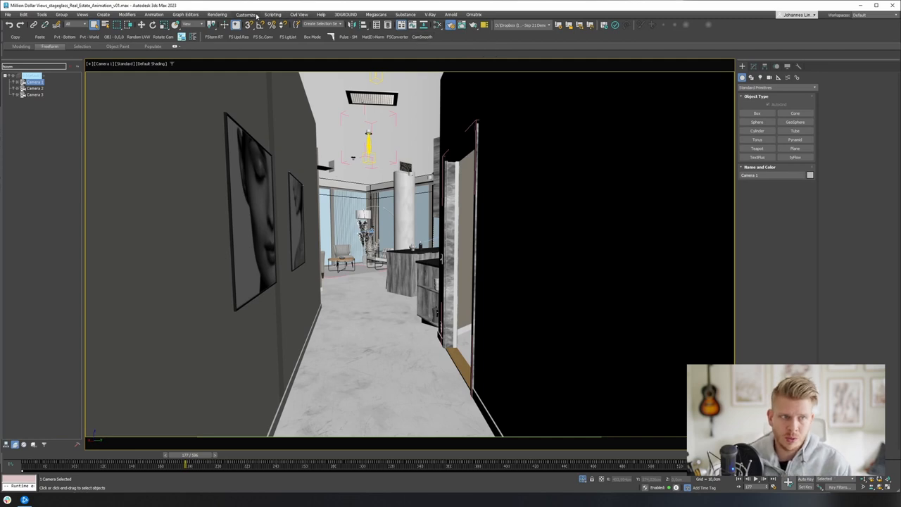
Step: Open Track View - Curve Editor from the Graph Editors menu
{"action": "left_click", "coordinate": [185, 14]}
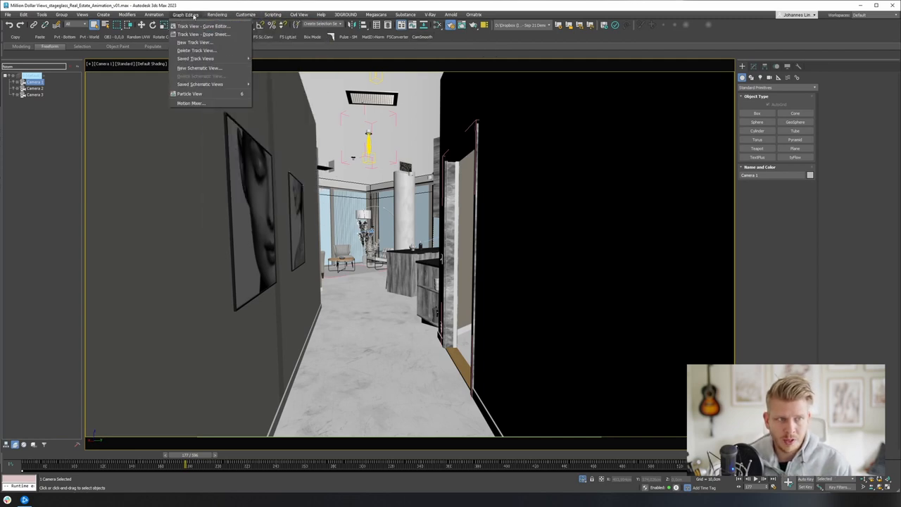
{"action": "left_click", "coordinate": [202, 26]}
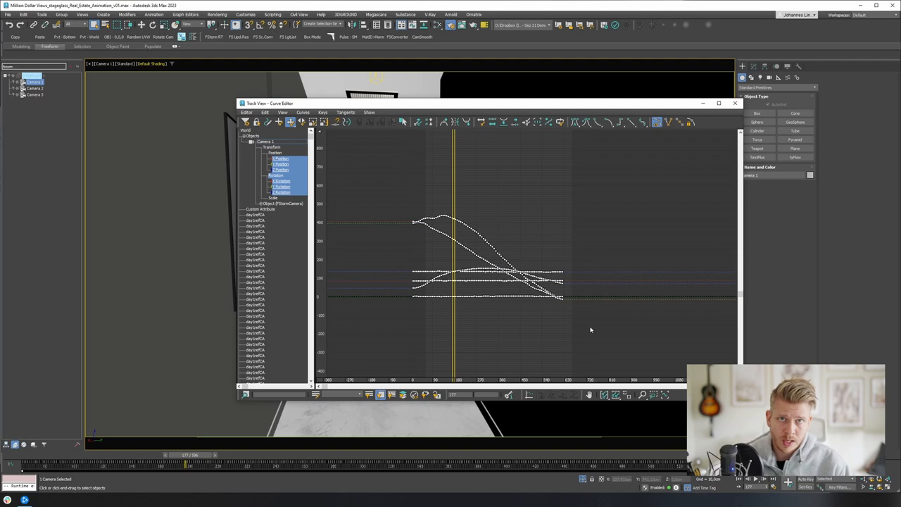
{"action": "mouse_move", "coordinate": [556, 312]}
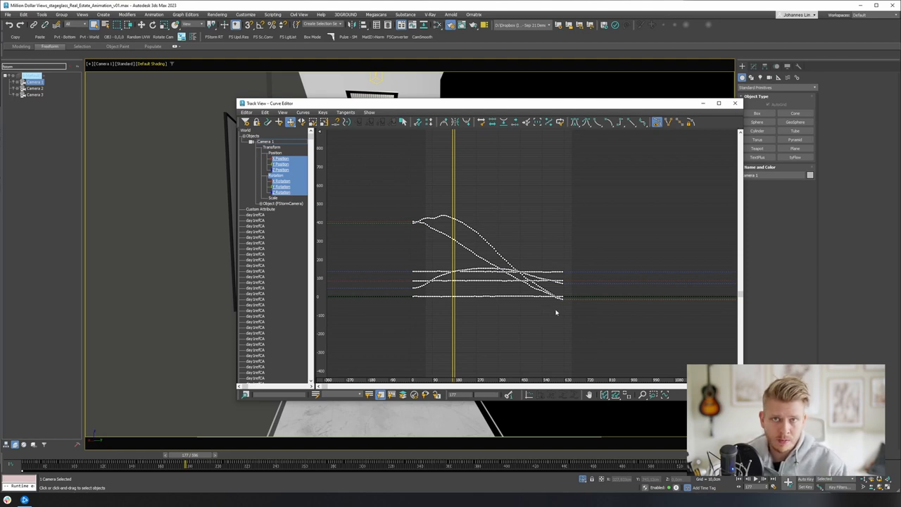
{"action": "mouse_move", "coordinate": [558, 312]}
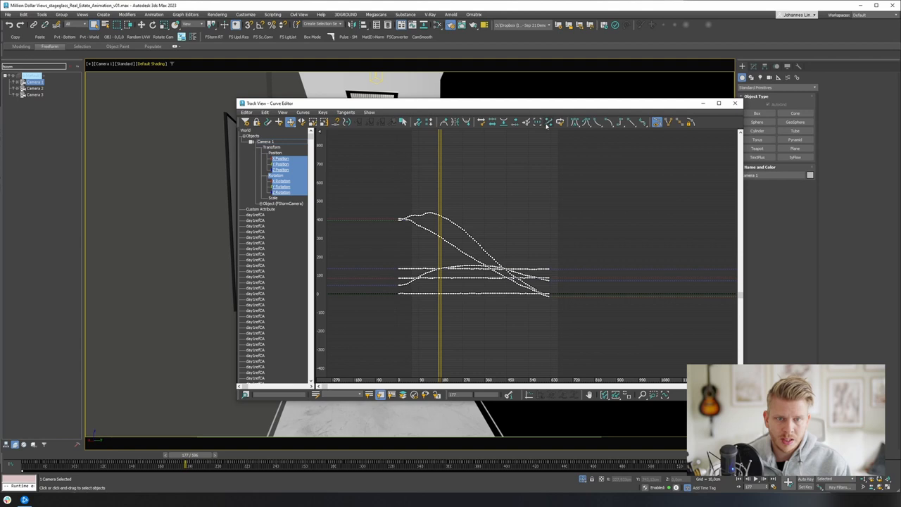
{"action": "mouse_move", "coordinate": [540, 122]}
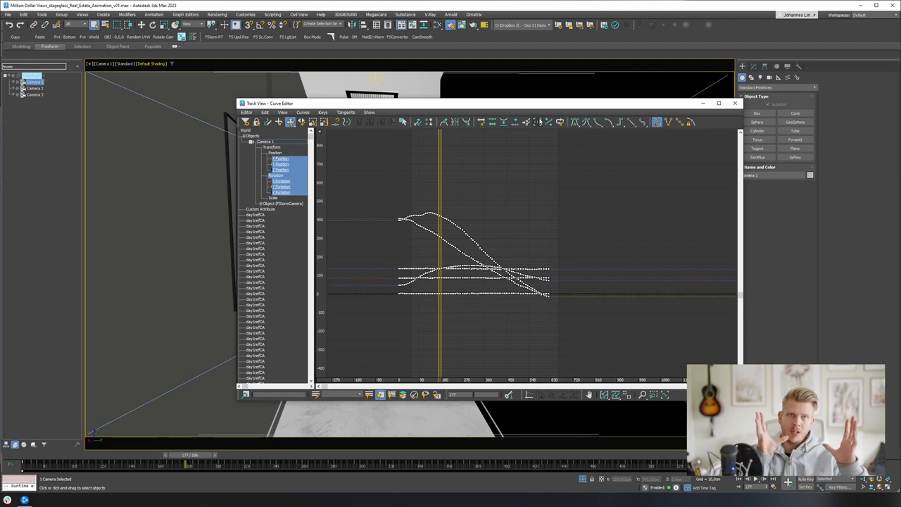
{"action": "mouse_move", "coordinate": [453, 203]}
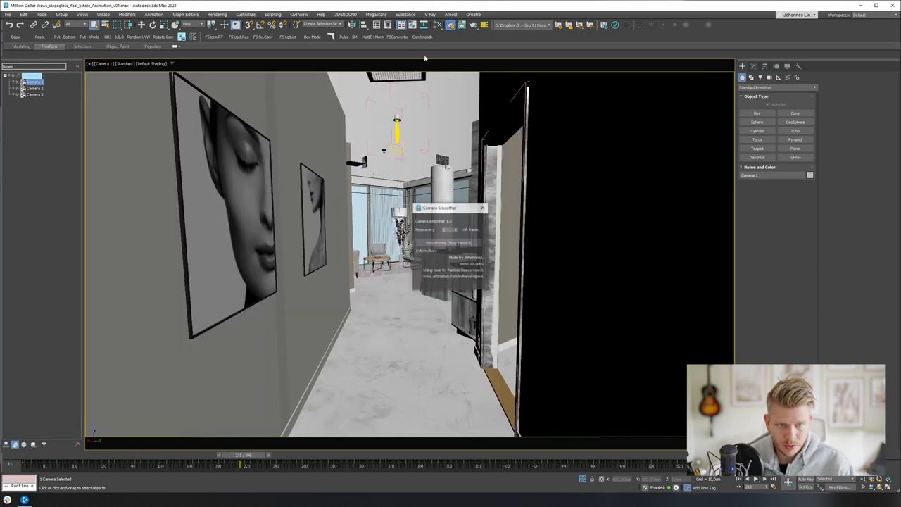
Step: Scrub Camera 1's movement, then create a smoothed copy keeping every 3rd keyframe
{"action": "left_click_drag", "start_coordinate": [449, 207], "coordinate": [473, 153]}
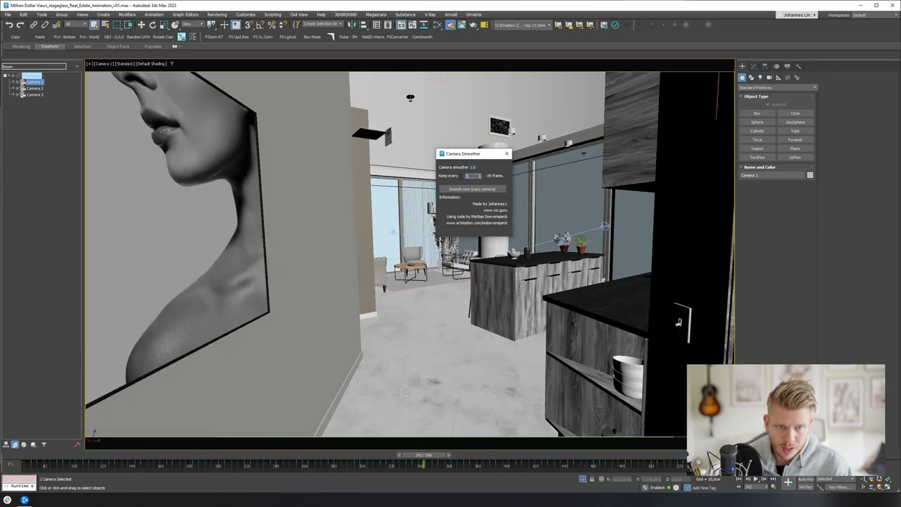
{"action": "left_click_drag", "start_coordinate": [468, 153], "coordinate": [450, 152]}
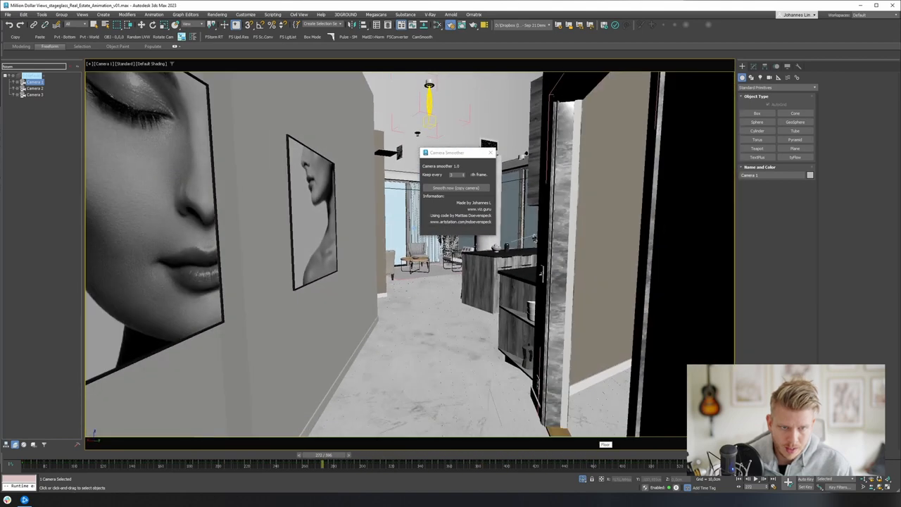
{"action": "left_click", "coordinate": [456, 188]}
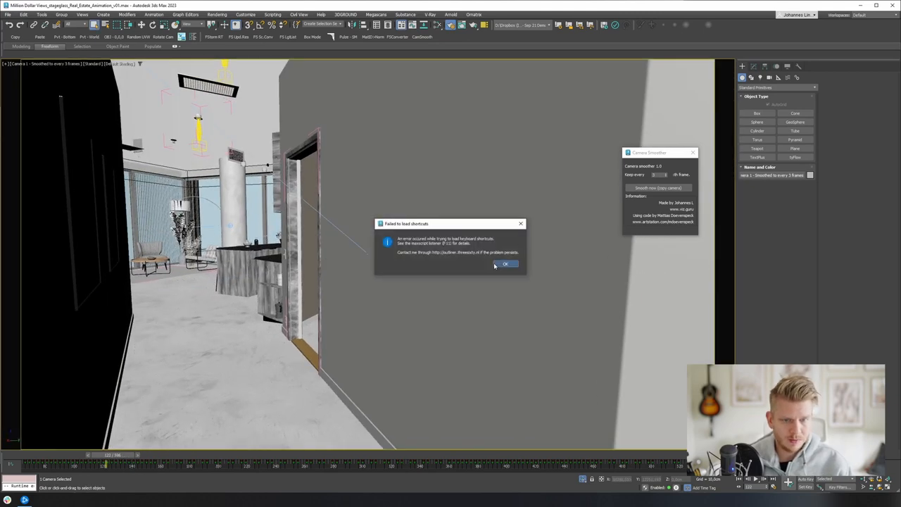
Step: Dismiss the 'Failed to load shortcuts' error and open the camera list
{"action": "left_click", "coordinate": [505, 263]}
{"action": "type", "text": "camera"}
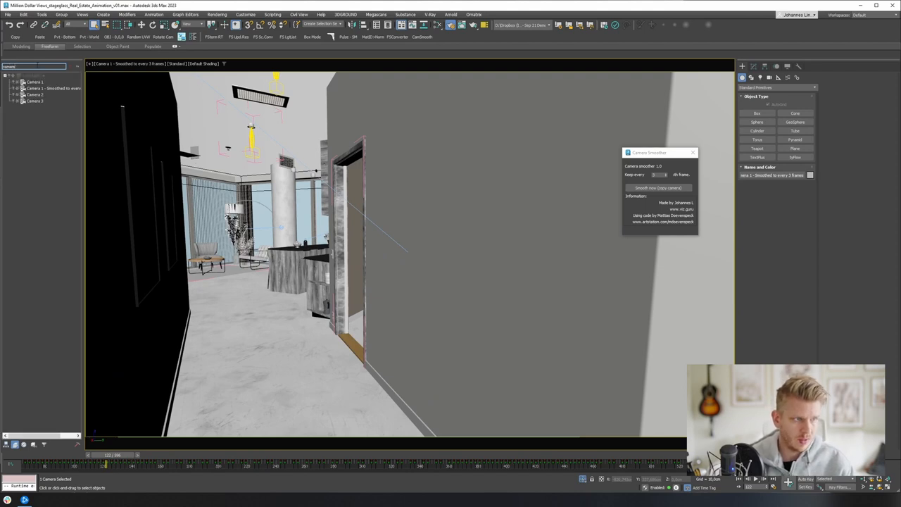
{"action": "left_click", "coordinate": [43, 88]}
{"action": "type", "text": "0"}
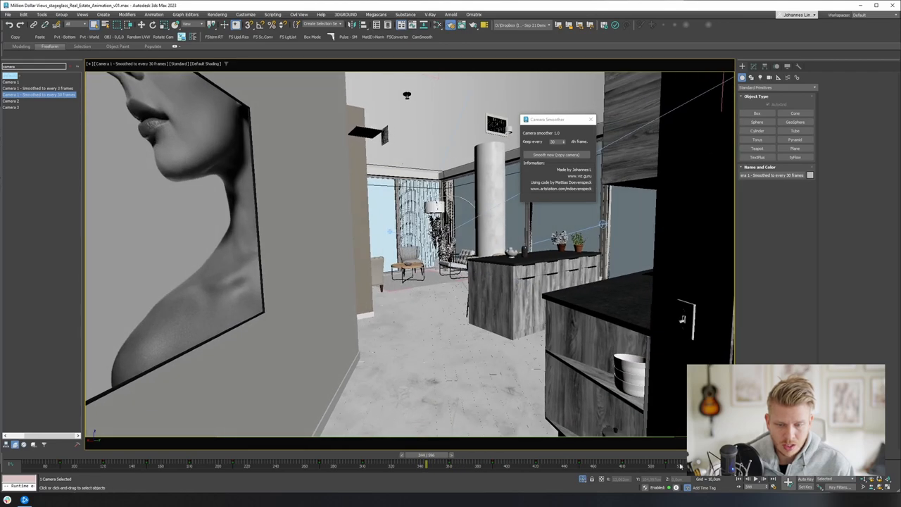
Step: Play back the every-30th-frame smoothed camera toward the kitchen
{"action": "left_click", "coordinate": [747, 479]}
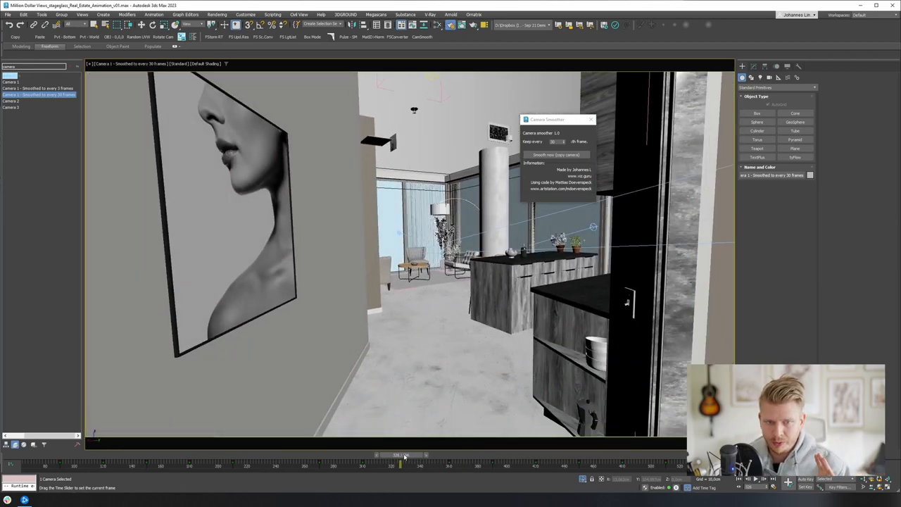
{"action": "left_click_drag", "start_coordinate": [401, 455], "coordinate": [622, 455]}
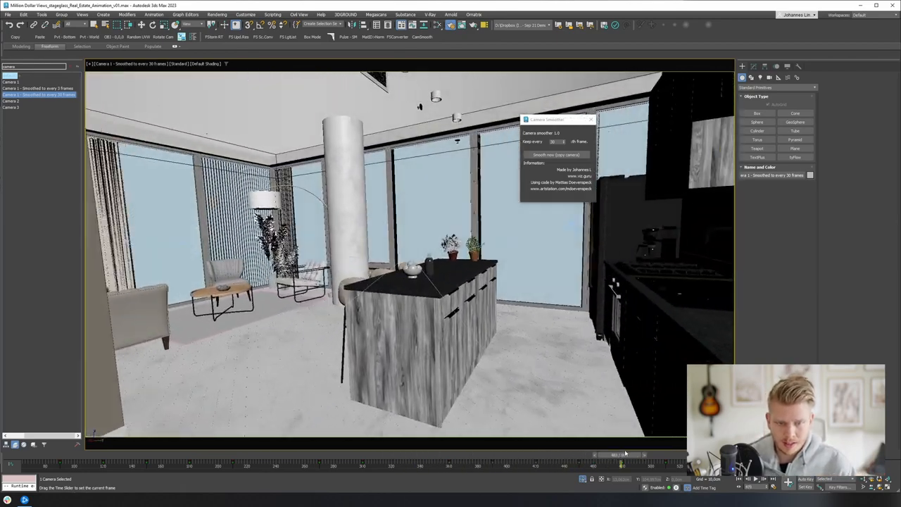
{"action": "left_click_drag", "start_coordinate": [621, 454], "coordinate": [327, 454]}
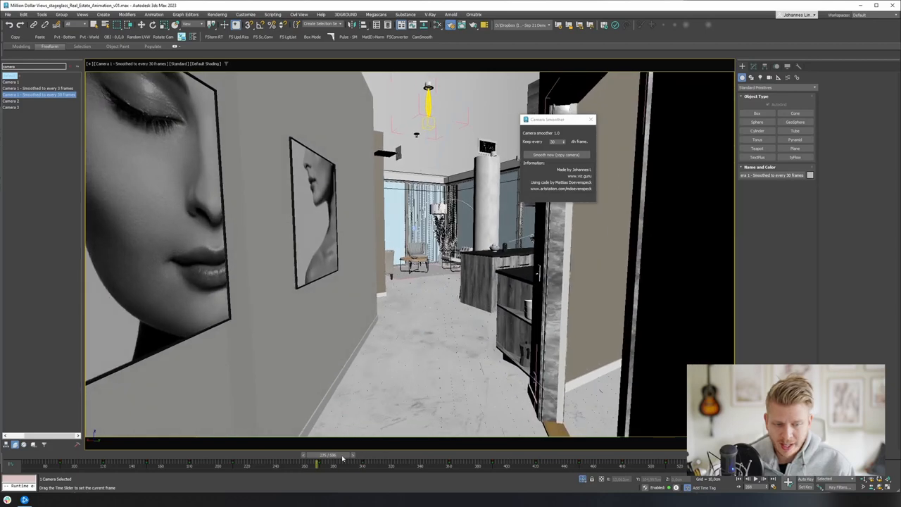
{"action": "left_click_drag", "start_coordinate": [317, 461], "coordinate": [408, 460]}
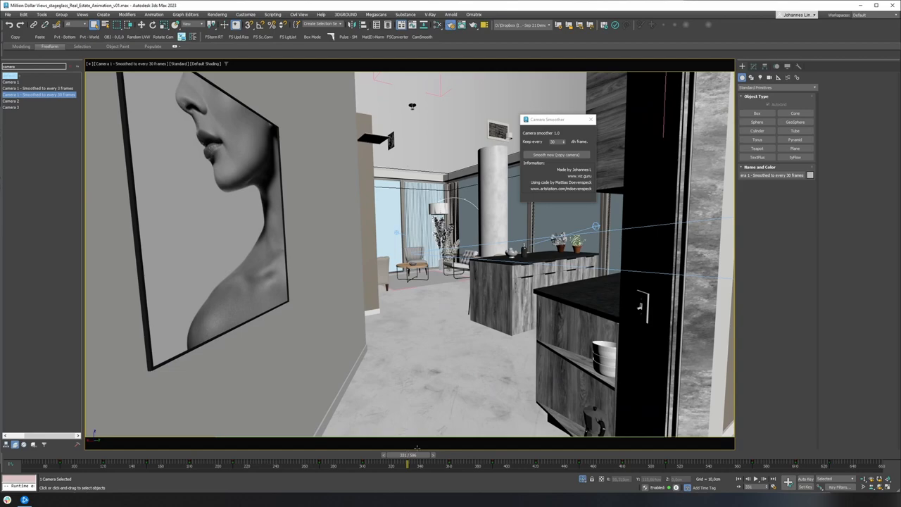
{"action": "left_click_drag", "start_coordinate": [408, 457], "coordinate": [449, 457]}
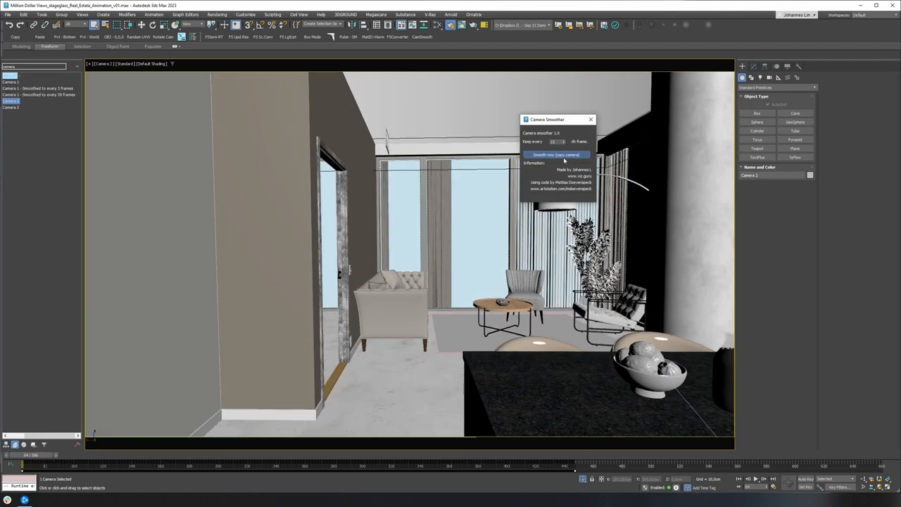
Step: Create a Camera 2 copy keeping every 15th keyframe
{"action": "left_click", "coordinate": [556, 154]}
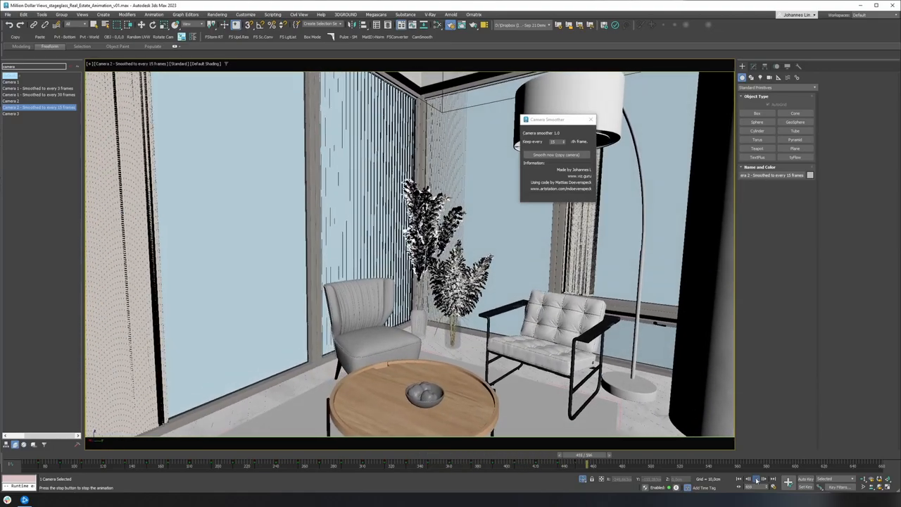
Step: Select Camera 3, preview its handheld motion, and make a copy keeping every 15th keyframe
{"action": "left_click", "coordinate": [10, 114]}
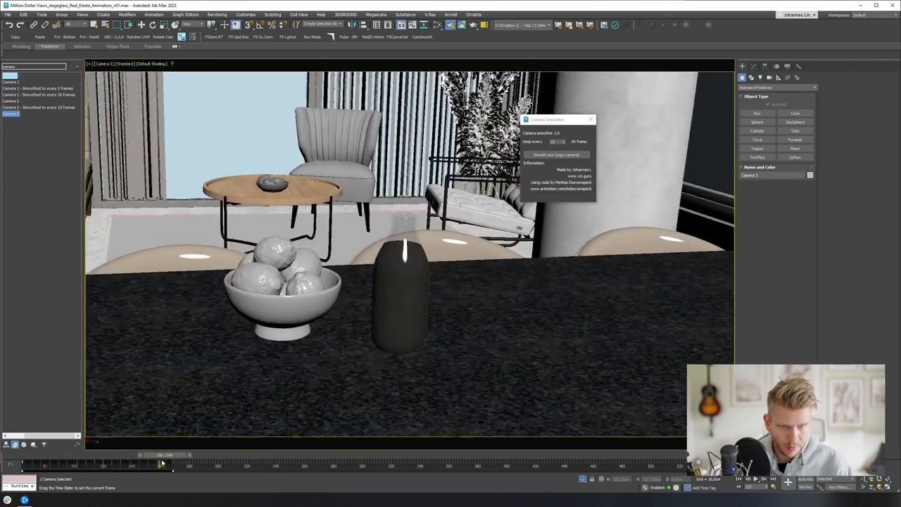
{"action": "left_click_drag", "start_coordinate": [161, 455], "coordinate": [134, 455]}
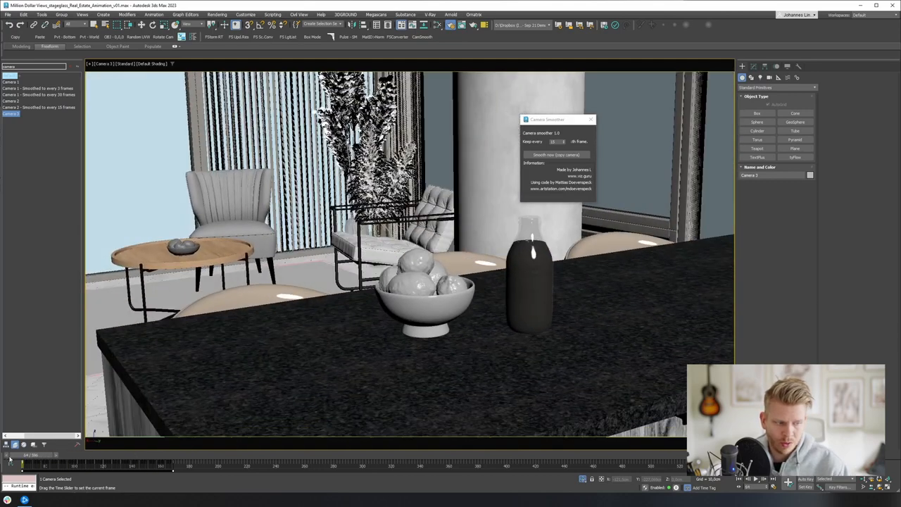
{"action": "left_click", "coordinate": [555, 154]}
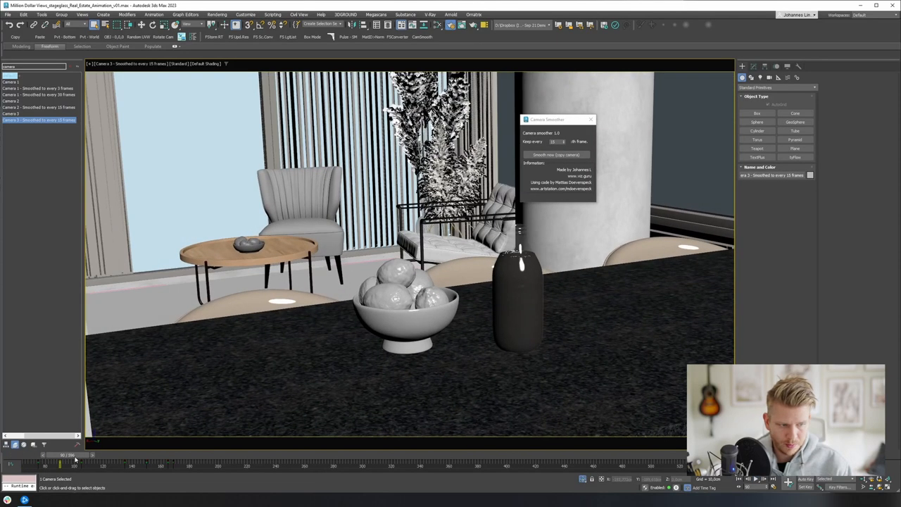
{"action": "left_click", "coordinate": [748, 479]}
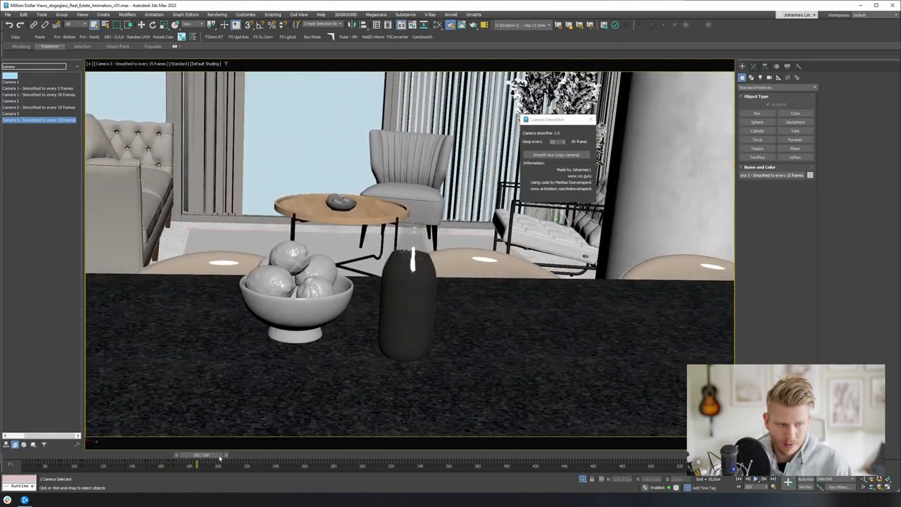
Step: Scrub the timeline to preview the smoothed Camera 3 copy's dining-table view
{"action": "left_click_drag", "start_coordinate": [218, 459], "coordinate": [174, 458]}
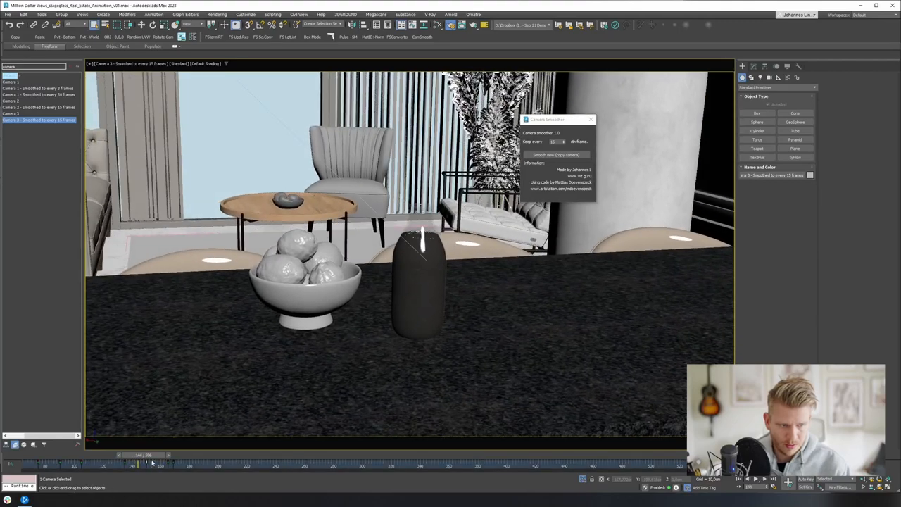
{"action": "left_click_drag", "start_coordinate": [151, 460], "coordinate": [175, 461]}
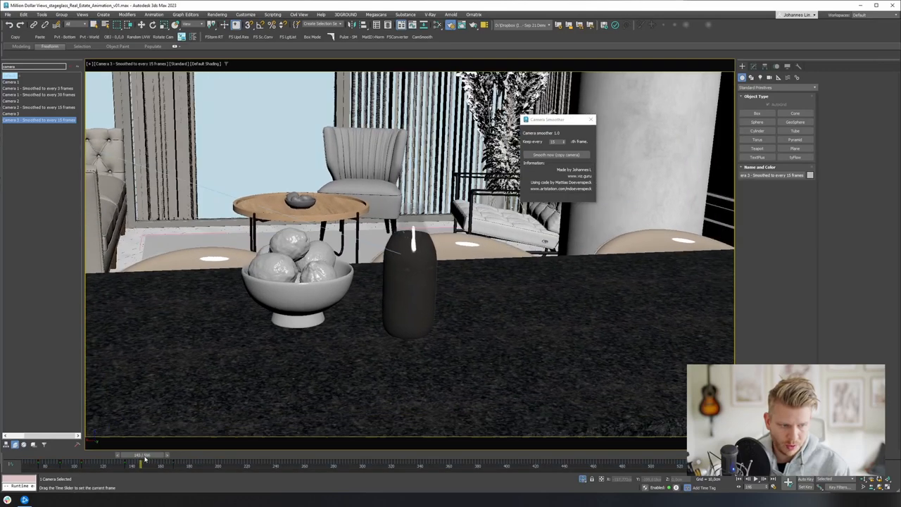
{"action": "left_click_drag", "start_coordinate": [146, 460], "coordinate": [104, 461]}
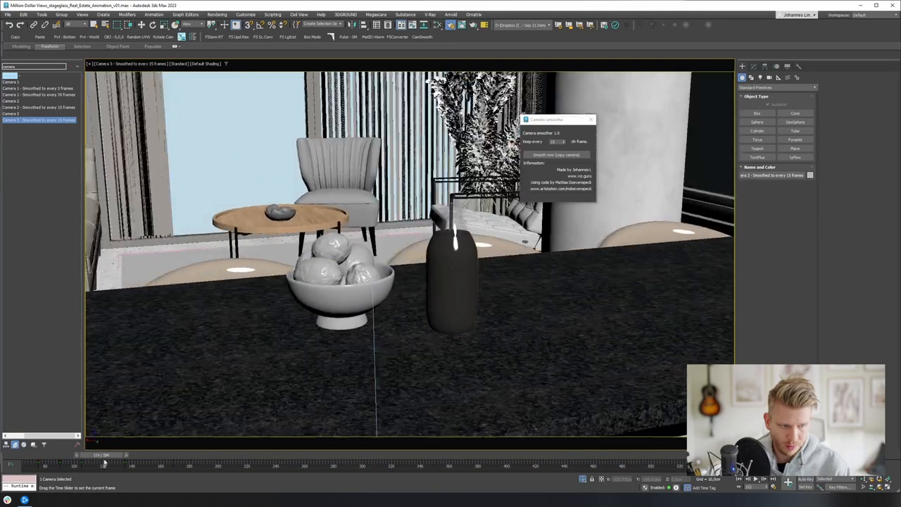
Step: Scrub back to the start and play the every-15th-frame Camera 3 animation
{"action": "left_click_drag", "start_coordinate": [104, 462], "coordinate": [171, 463]}
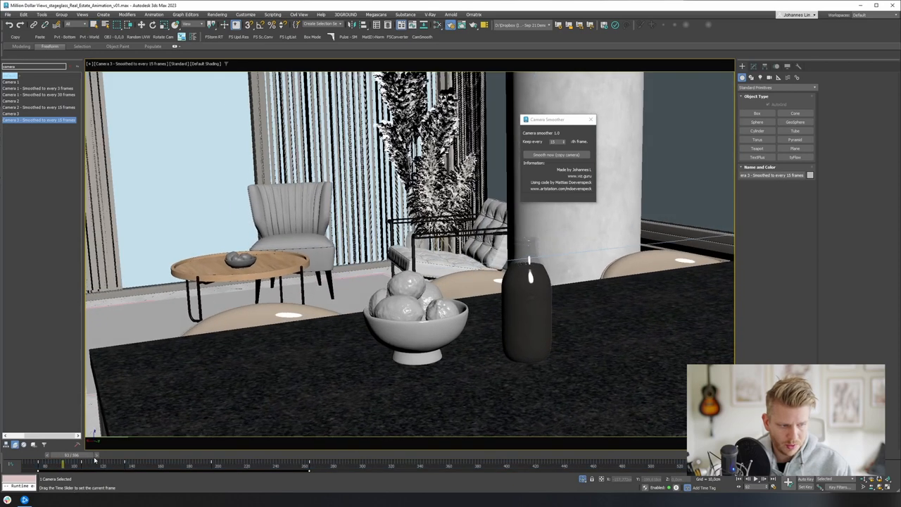
{"action": "left_click", "coordinate": [748, 478]}
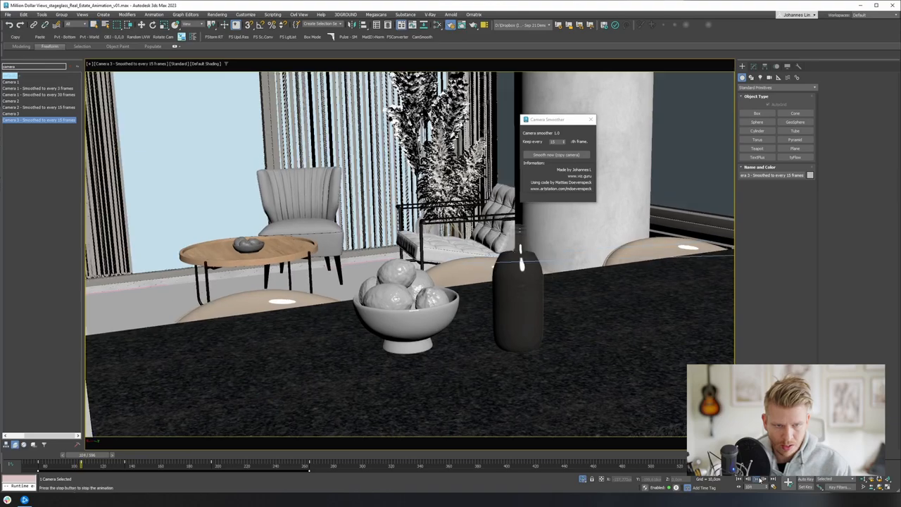